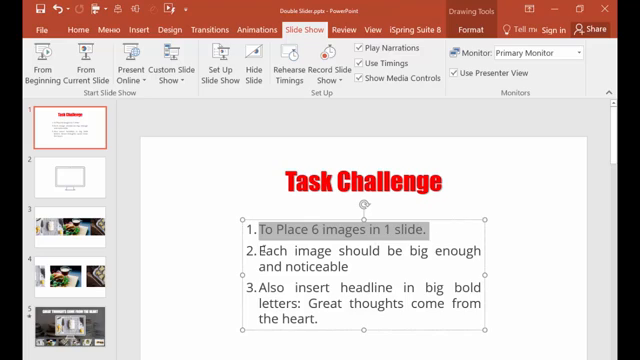
Step: Select the Task Challenge quote 'Great thoughts come from the heart.' and bold it
{"action": "double_click", "coordinate": [307, 250]}
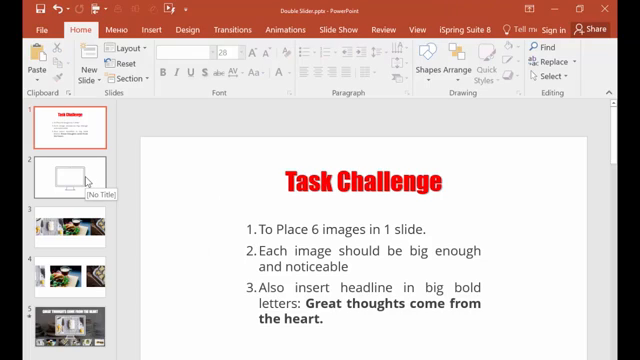
Step: Fill the monitor outline on slide 2 with blue, then go to the food-photo slide
{"action": "left_click", "coordinate": [70, 175]}
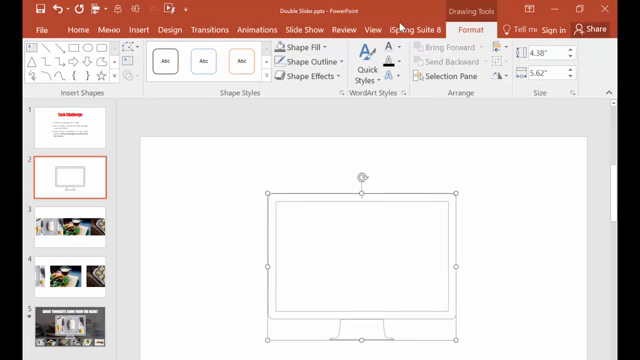
{"action": "left_click", "coordinate": [300, 44]}
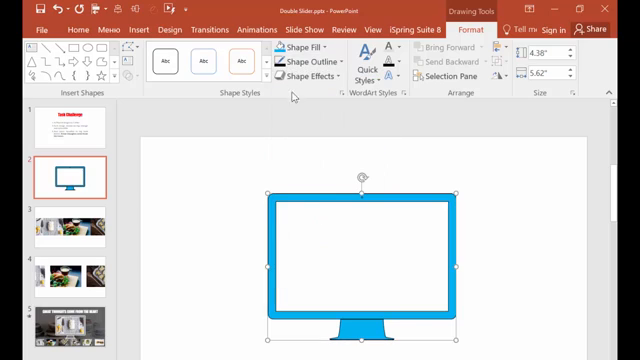
{"action": "left_click", "coordinate": [66, 29]}
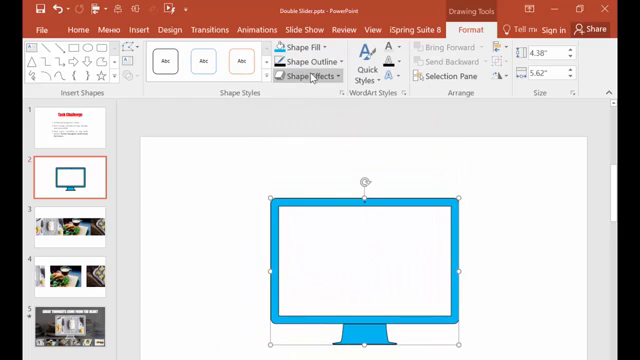
{"action": "mouse_move", "coordinate": [80, 228]}
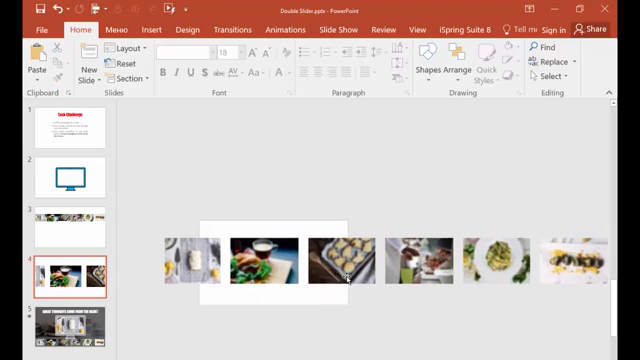
Step: Ungroup the food-photo strip on slide 4 into six individual pictures
{"action": "left_click", "coordinate": [337, 262]}
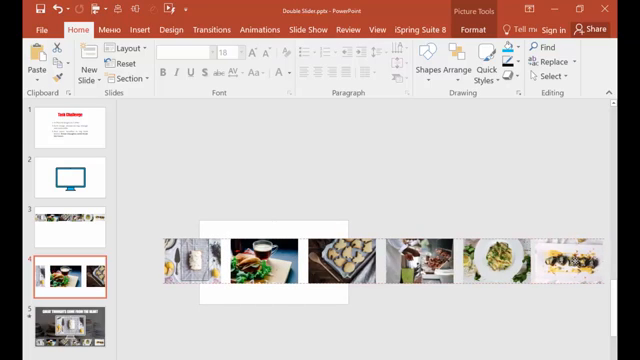
{"action": "left_click", "coordinate": [195, 262]}
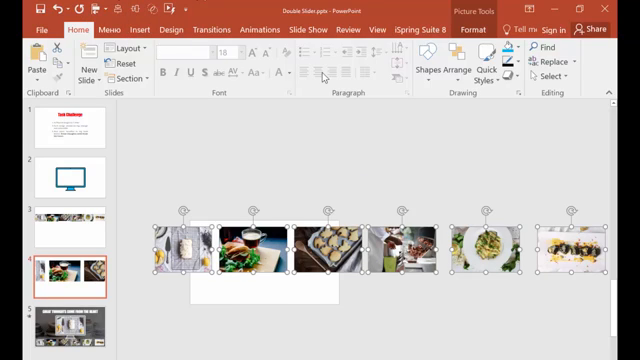
Step: Align the six food photos to the top and distribute them horizontally
{"action": "left_click", "coordinate": [462, 29]}
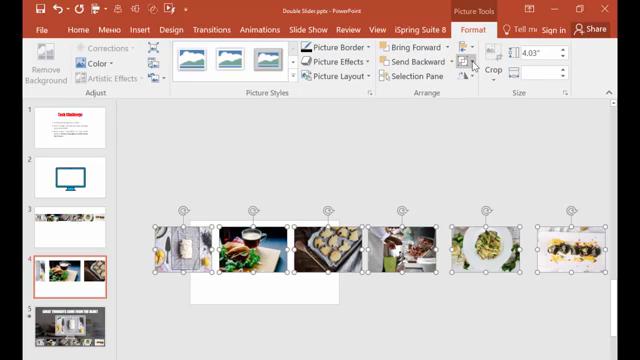
{"action": "left_click", "coordinate": [464, 48]}
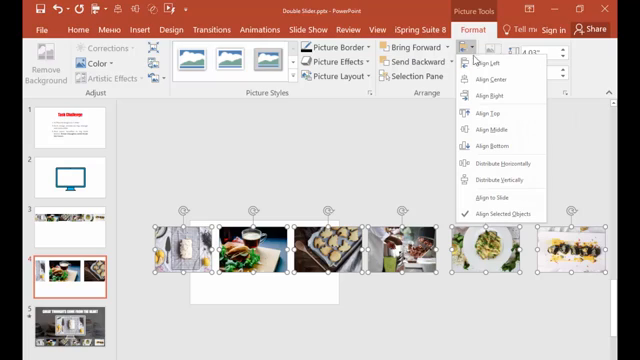
{"action": "mouse_move", "coordinate": [487, 122]}
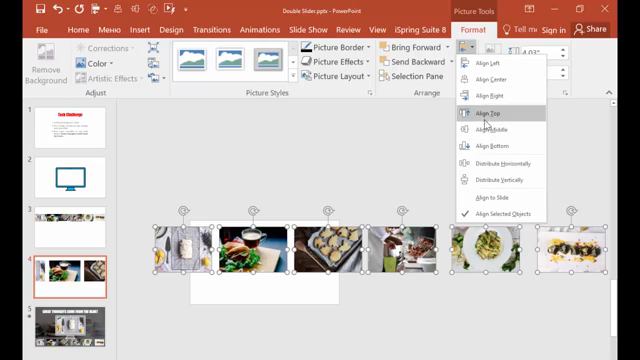
{"action": "left_click", "coordinate": [480, 113]}
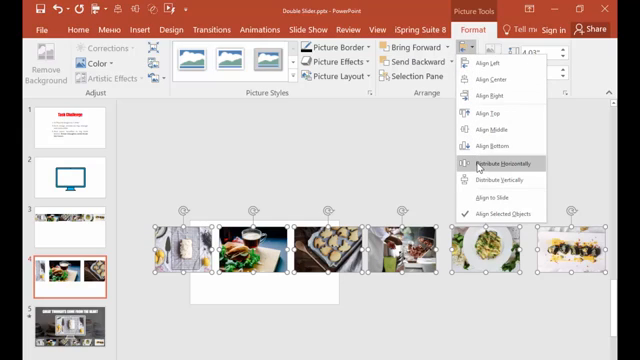
{"action": "left_click", "coordinate": [489, 161]}
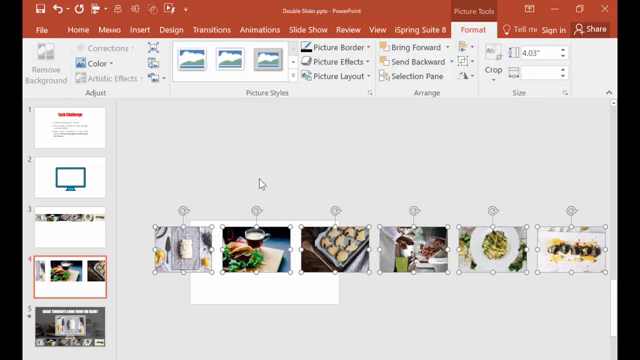
{"action": "mouse_move", "coordinate": [129, 236]}
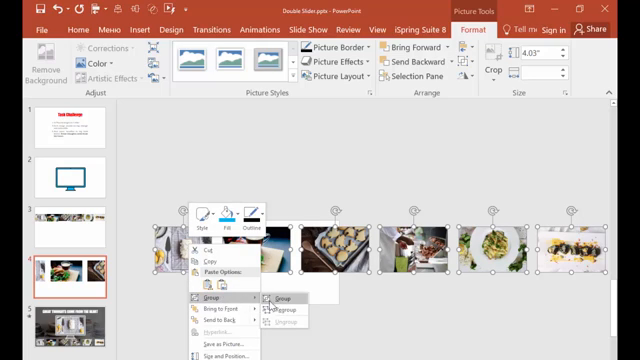
Step: Group the six selected food photos into one object
{"action": "left_click", "coordinate": [269, 298]}
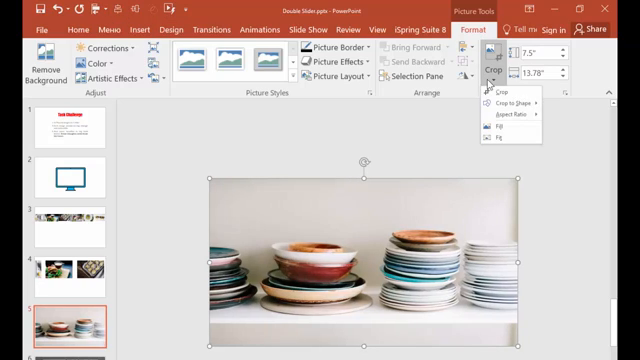
Step: Crop slide 5's stacked-plates photo with Fill/Fit so it fits the slide
{"action": "left_click", "coordinate": [505, 114]}
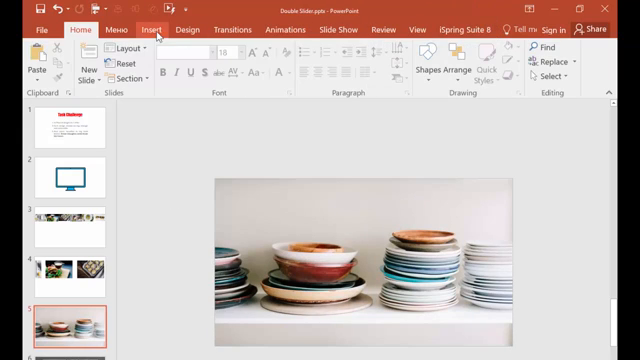
Step: Cover the plates photo with a rectangle and give it a black fill
{"action": "left_click", "coordinate": [150, 28]}
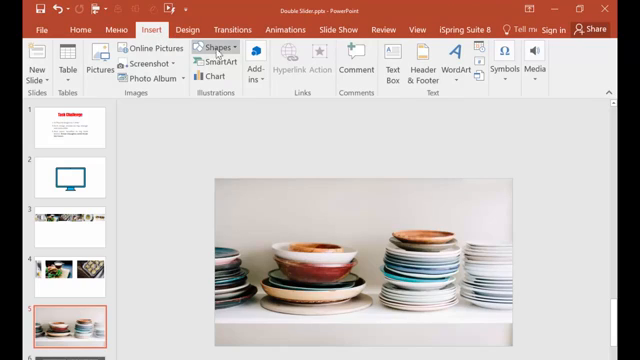
{"action": "mouse_move", "coordinate": [218, 48]}
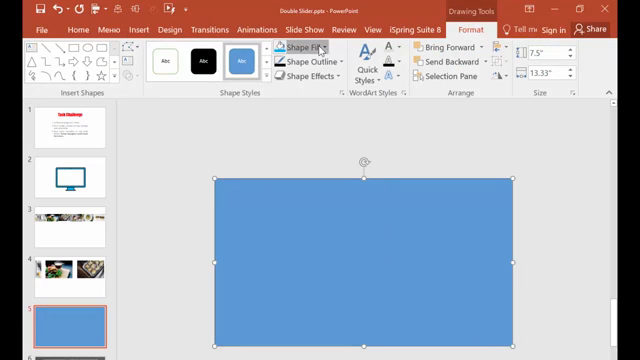
{"action": "left_click", "coordinate": [305, 62]}
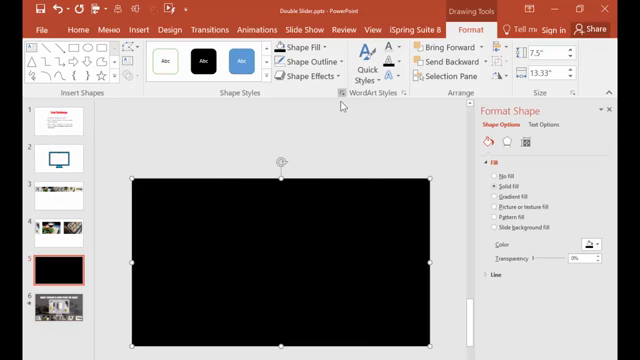
{"action": "mouse_move", "coordinate": [535, 260]}
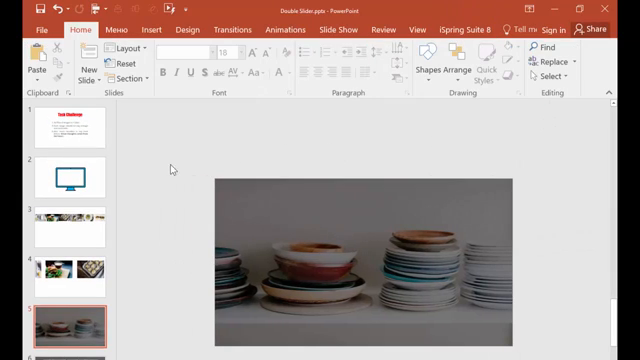
Step: Copy the blue monitor from slide 2 onto slide 5 and recolour it light grey
{"action": "left_click", "coordinate": [68, 178]}
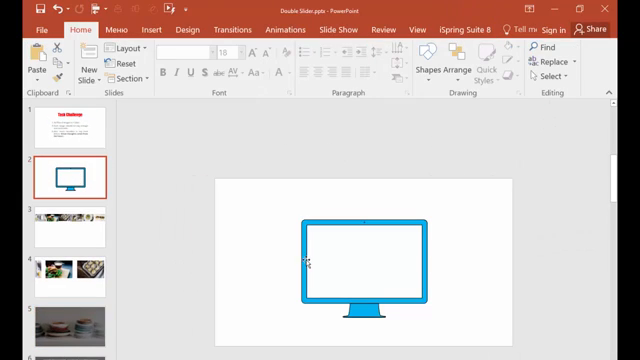
{"action": "left_click", "coordinate": [360, 270]}
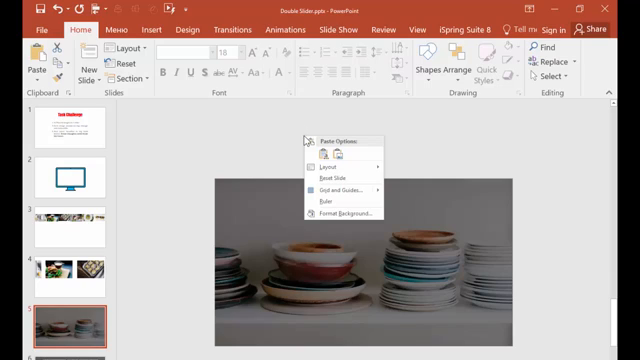
{"action": "mouse_move", "coordinate": [256, 133]}
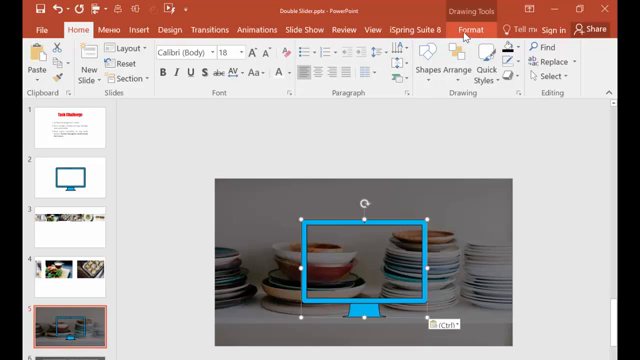
{"action": "left_click", "coordinate": [483, 29]}
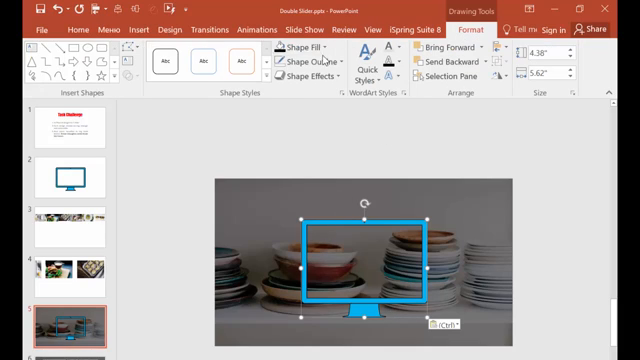
{"action": "left_click", "coordinate": [295, 48]}
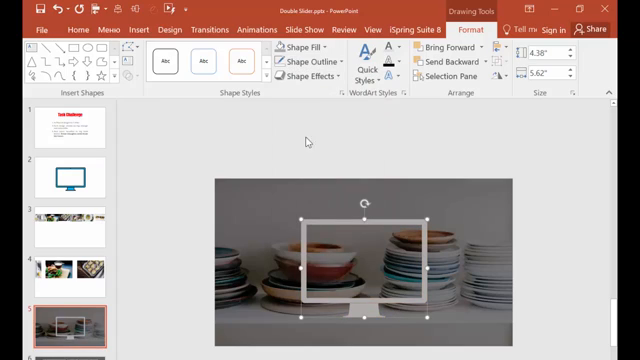
{"action": "mouse_move", "coordinate": [305, 119]}
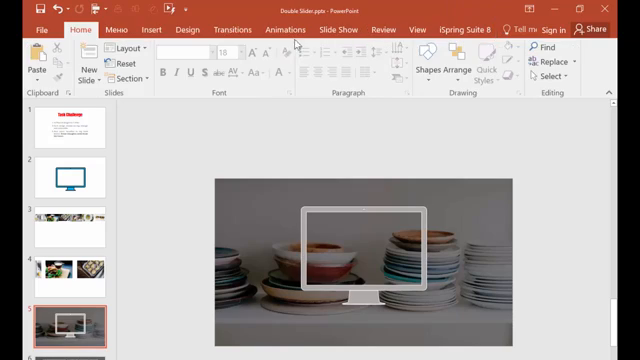
Step: Draw a filled rectangle covering the grey monitor's screen area
{"action": "left_click", "coordinate": [162, 29]}
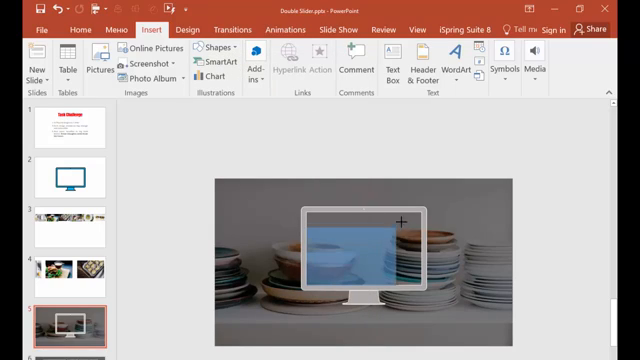
{"action": "left_click_drag", "start_coordinate": [395, 221], "coordinate": [424, 211]}
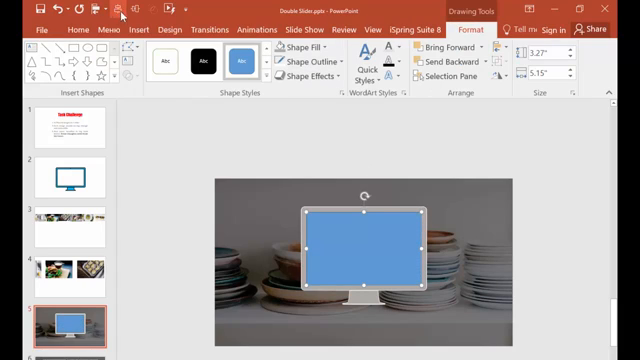
{"action": "left_click", "coordinate": [301, 62]}
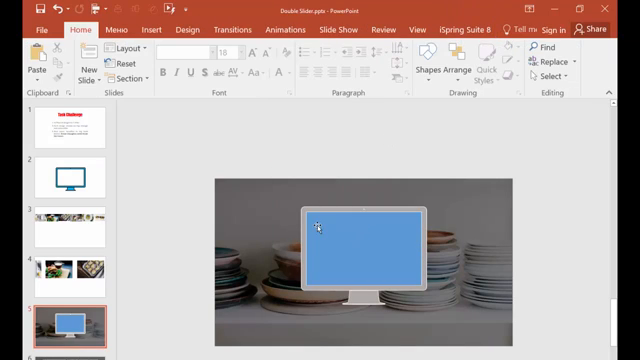
Step: Cut and paste the screen rectangle back into place, then select the monitor
{"action": "left_click", "coordinate": [370, 245]}
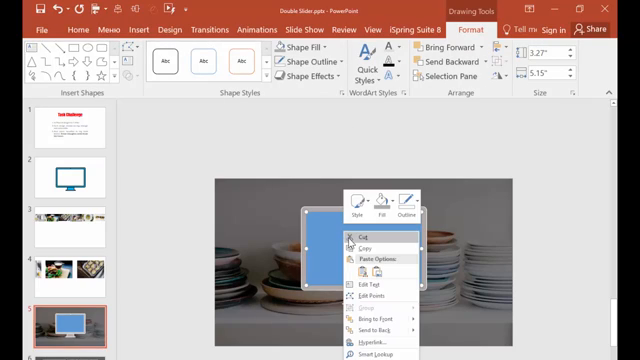
{"action": "left_click", "coordinate": [360, 245]}
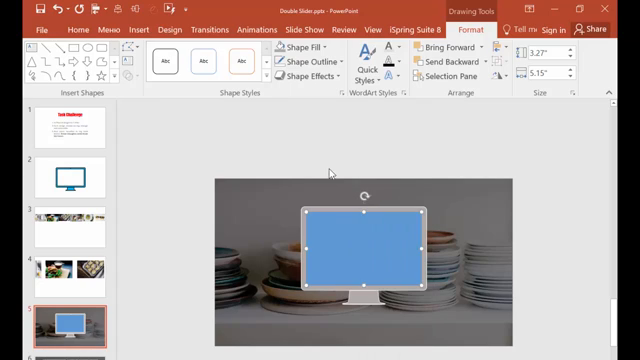
{"action": "right_click", "coordinate": [355, 245]}
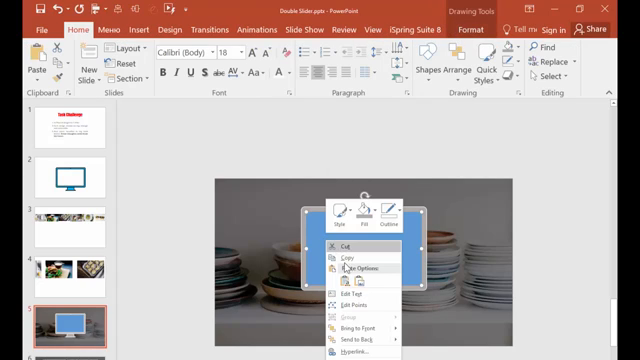
{"action": "left_click", "coordinate": [350, 267]}
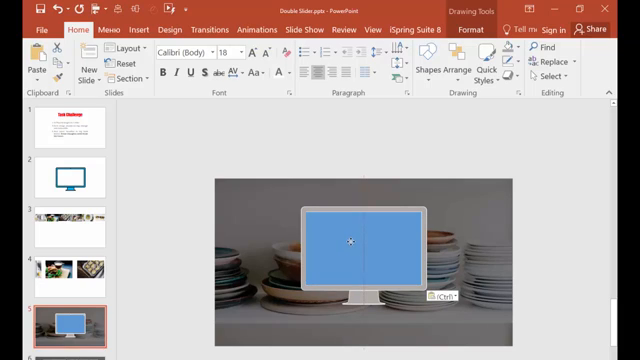
{"action": "left_click", "coordinate": [300, 175]}
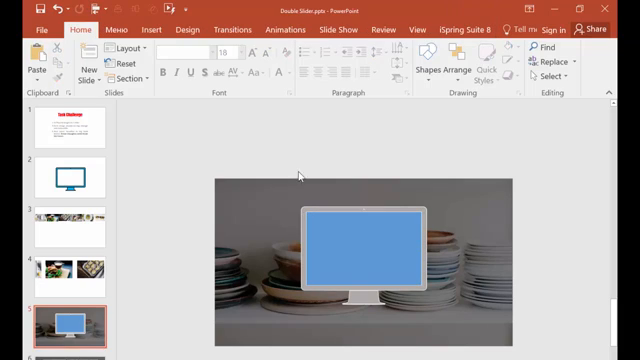
{"action": "left_click", "coordinate": [378, 250]}
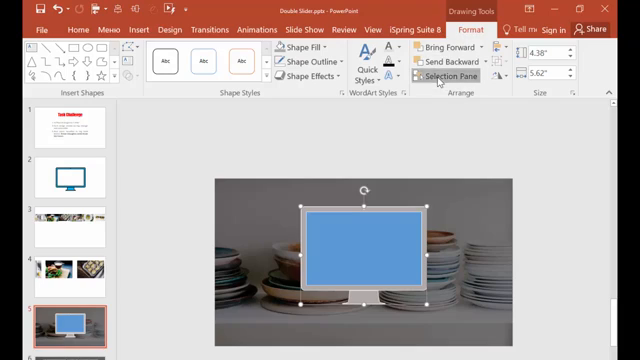
Step: Subtract the screen rectangle from the dark overlay and from the plates photo
{"action": "left_click", "coordinate": [452, 75]}
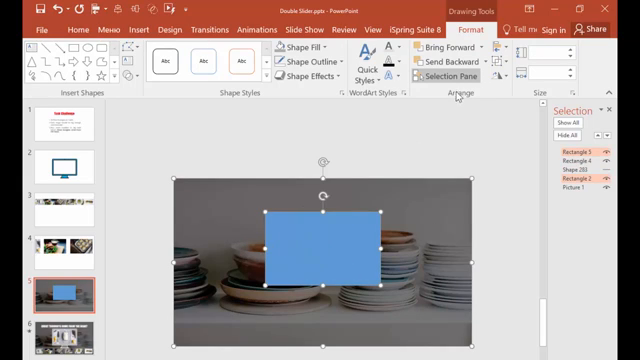
{"action": "left_click", "coordinate": [126, 42]}
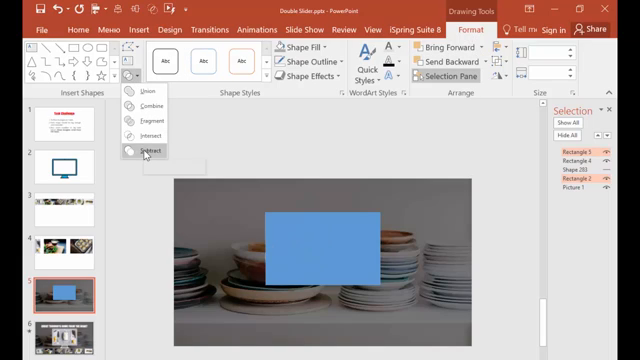
{"action": "left_click", "coordinate": [143, 153]}
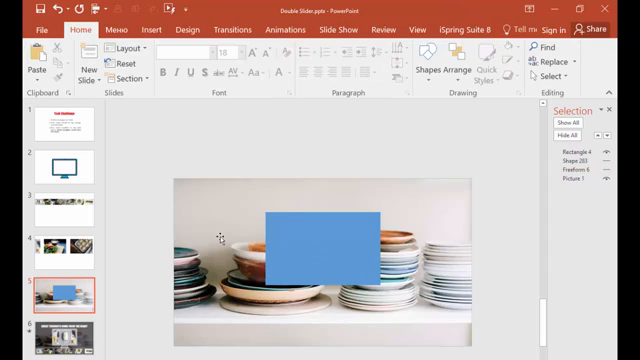
{"action": "left_click", "coordinate": [315, 245]}
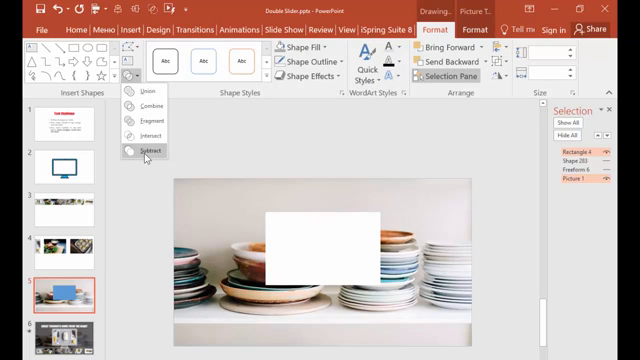
{"action": "left_click", "coordinate": [144, 154]}
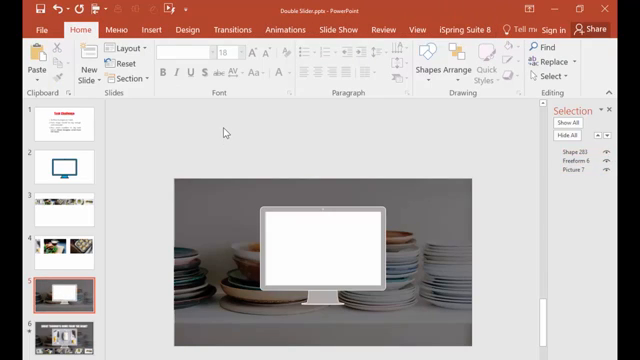
{"action": "mouse_move", "coordinate": [247, 138]}
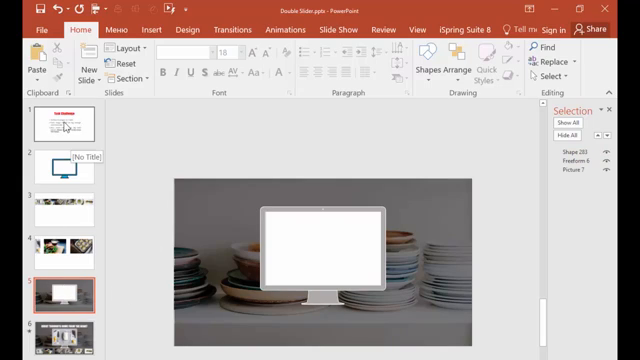
Step: Copy 'Great thoughts come from the heart' from the Task Challenge slide and set it in uppercase Impact
{"action": "left_click", "coordinate": [57, 130]}
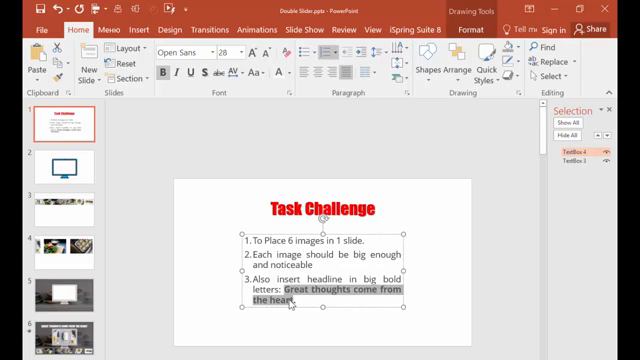
{"action": "left_click", "coordinate": [50, 295]}
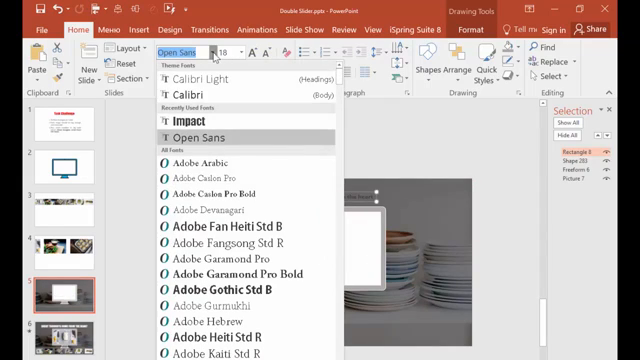
{"action": "left_click", "coordinate": [174, 121]}
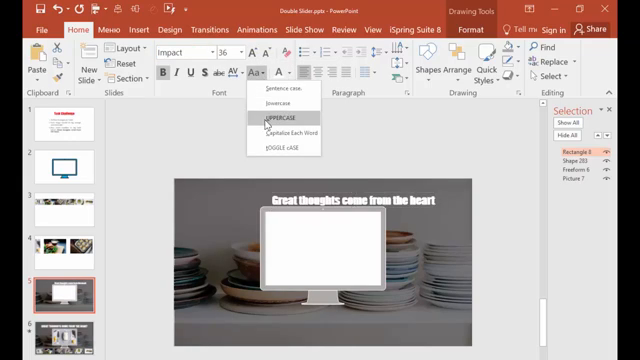
{"action": "left_click", "coordinate": [279, 120]}
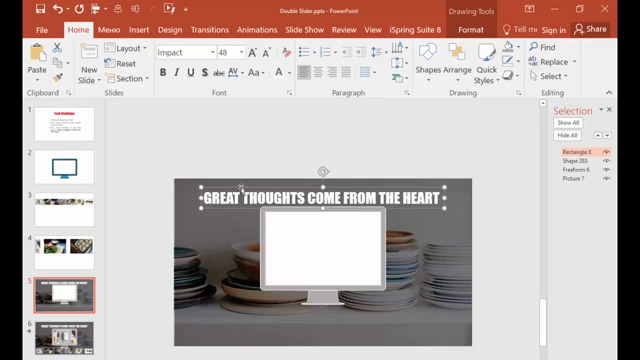
Step: Play slide 5 full screen and bring up the slideshow right-click menu
{"action": "left_click", "coordinate": [254, 154]}
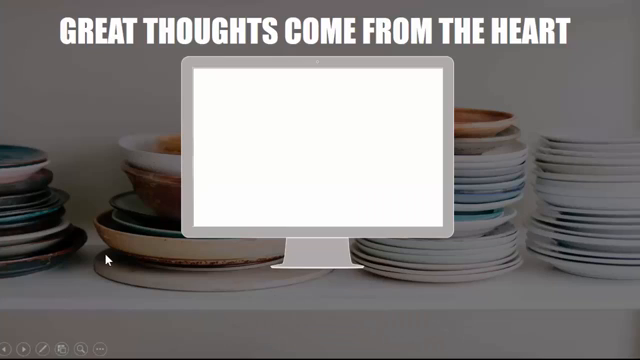
{"action": "right_click", "coordinate": [107, 261]}
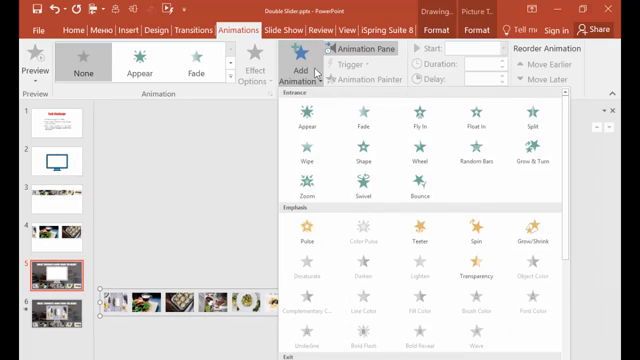
Step: Add a Lines motion path to the thumbnail strip and show its direction options
{"action": "scroll", "scroll_direction": "down", "scroll_amount": 3}
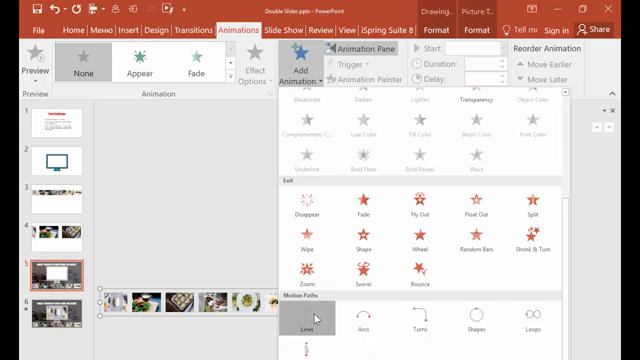
{"action": "left_click", "coordinate": [310, 327]}
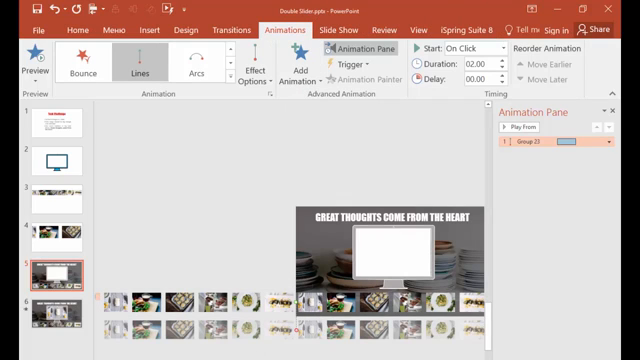
{"action": "left_click", "coordinate": [262, 58]}
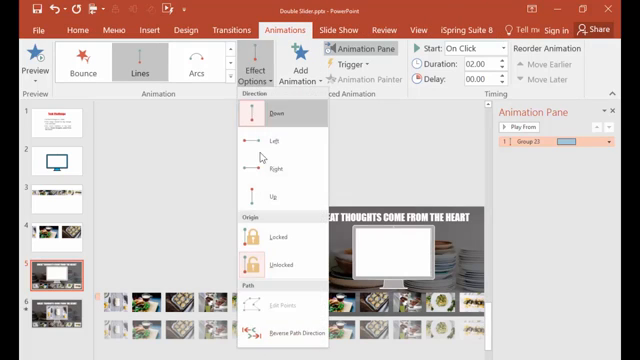
{"action": "mouse_move", "coordinate": [275, 168]}
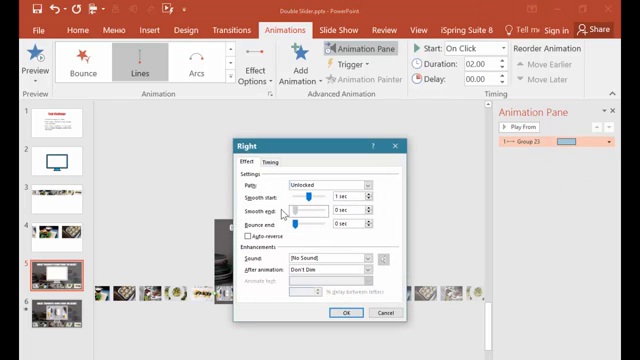
Step: Set smooth start to 0, Repeat Until End of Slide, and 5-second duration
{"action": "left_click_drag", "start_coordinate": [319, 199], "coordinate": [289, 199]}
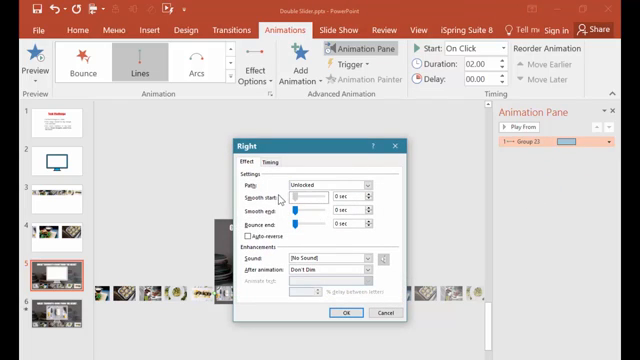
{"action": "left_click", "coordinate": [269, 156]}
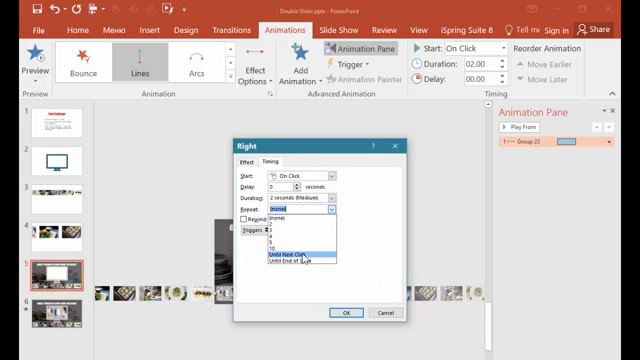
{"action": "left_click", "coordinate": [290, 269]}
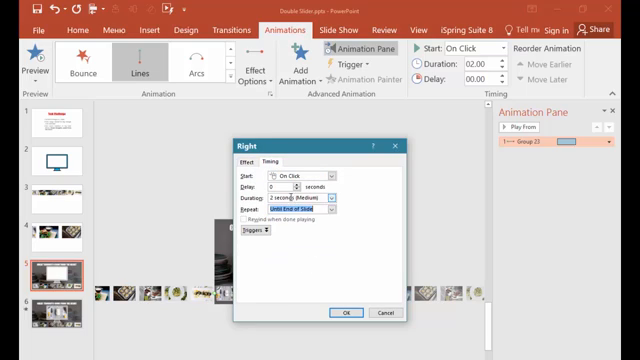
{"action": "left_click", "coordinate": [320, 188]}
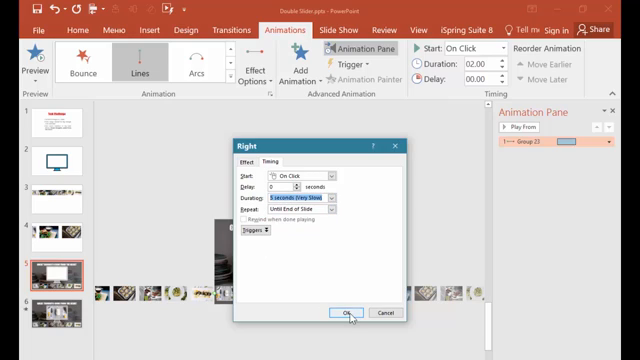
{"action": "left_click", "coordinate": [349, 312]}
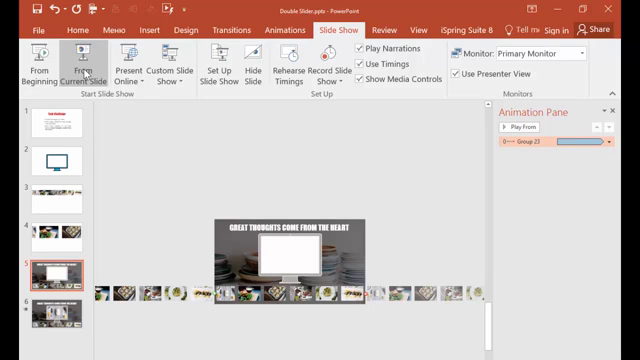
Step: Preview the show from the current slide, then lengthen the strip animation to 8 seconds
{"action": "left_click", "coordinate": [76, 60]}
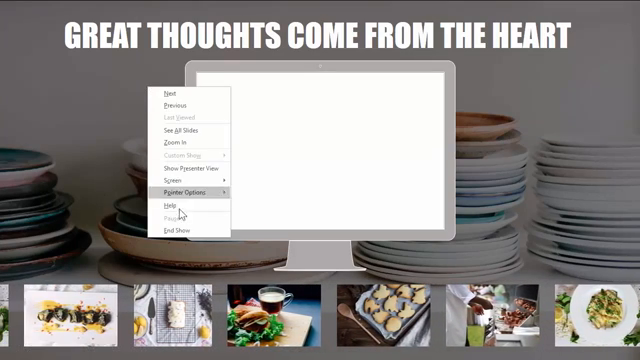
{"action": "left_click", "coordinate": [178, 233]}
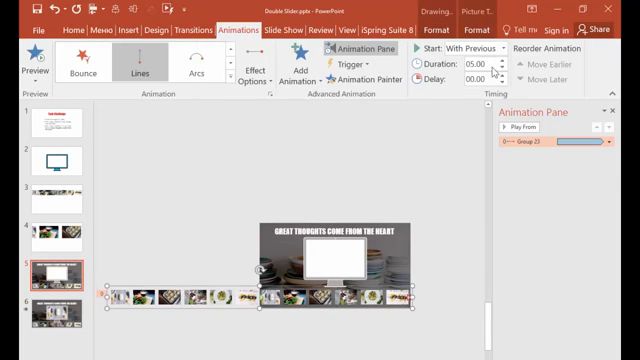
{"action": "left_click", "coordinate": [507, 58]}
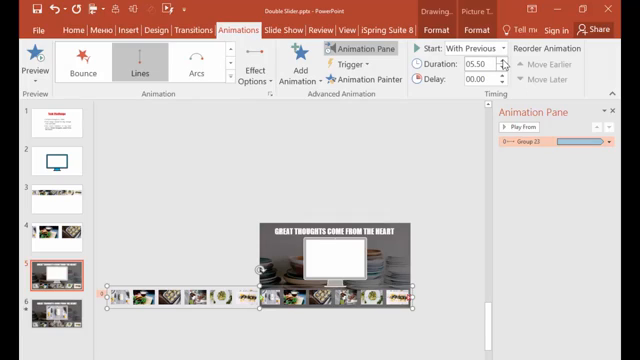
{"action": "left_click", "coordinate": [510, 58]}
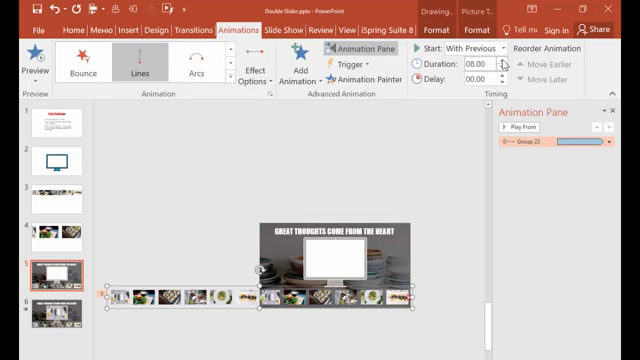
{"action": "left_click", "coordinate": [504, 63]}
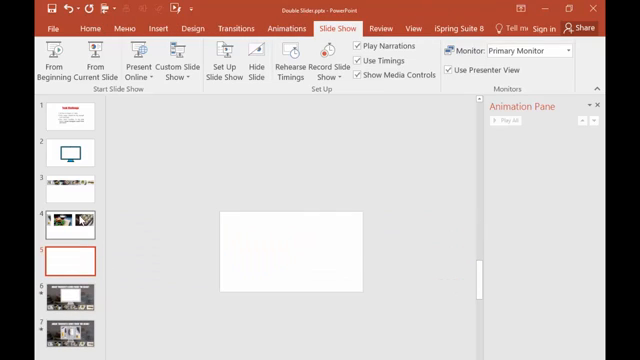
Step: Take a food photo from the thumbnails slide and return to the new slide to paste it
{"action": "left_click", "coordinate": [67, 295]}
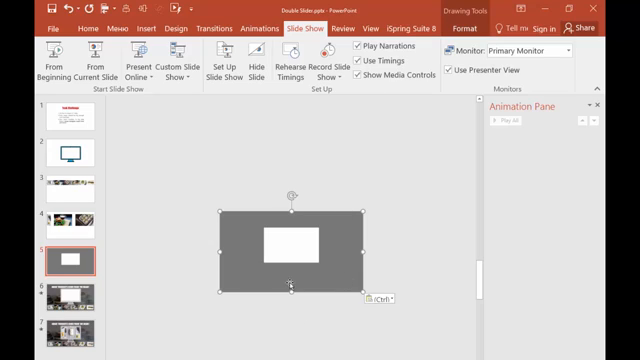
{"action": "mouse_move", "coordinate": [252, 320]}
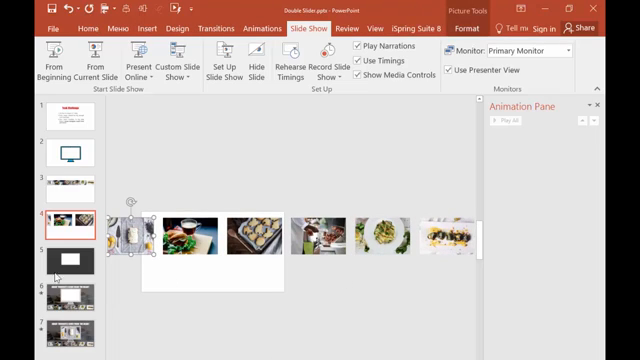
{"action": "left_click", "coordinate": [62, 262]}
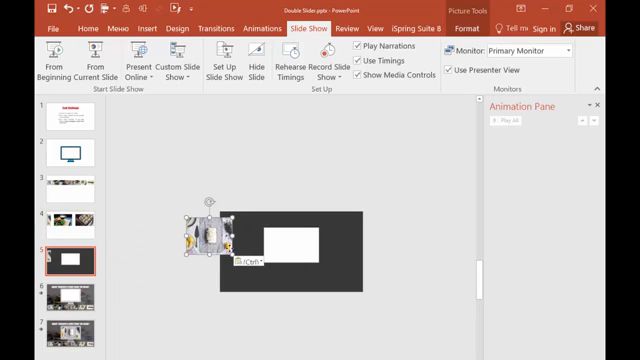